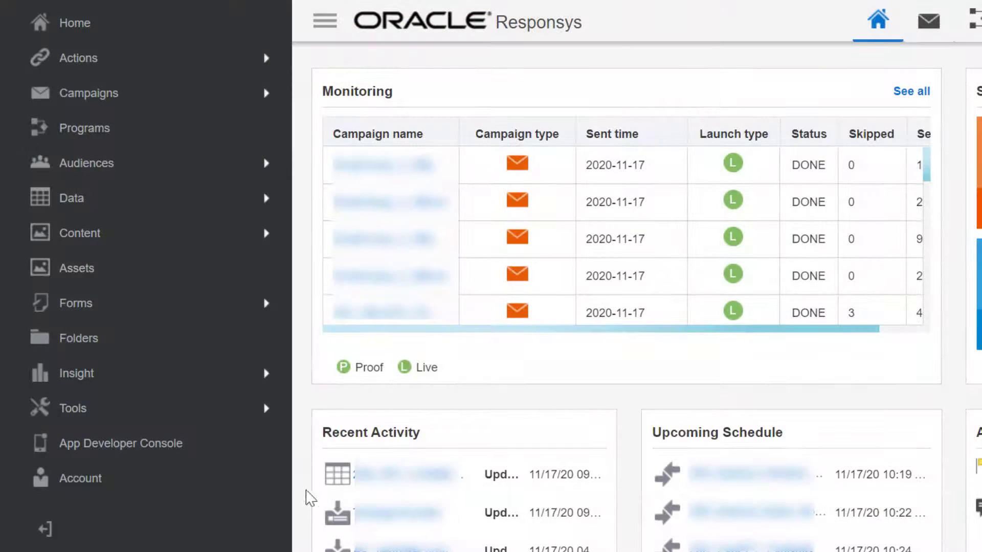
# Review the India DLT-SMS settings under account settings, then return to the dashboard
pyautogui.click(80, 478)
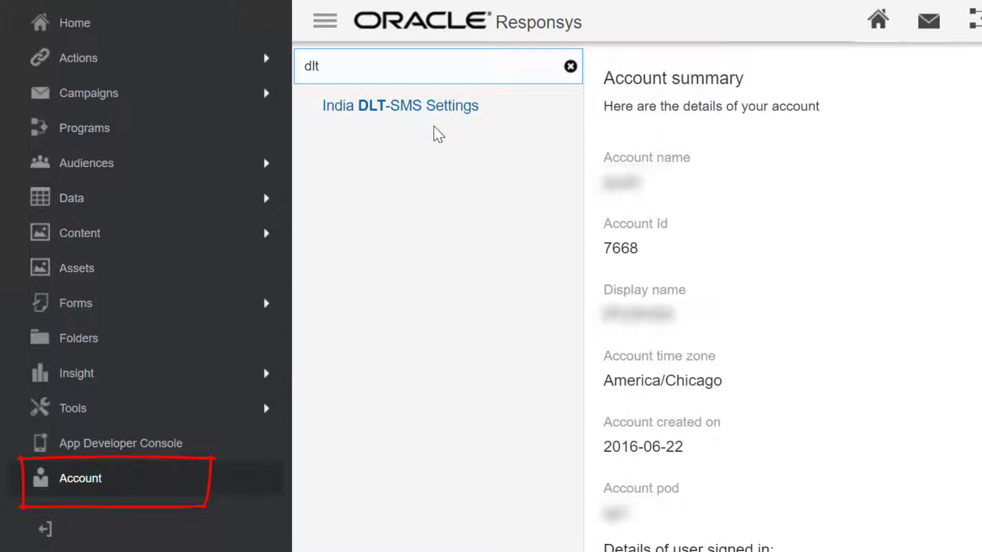
pyautogui.click(400, 105)
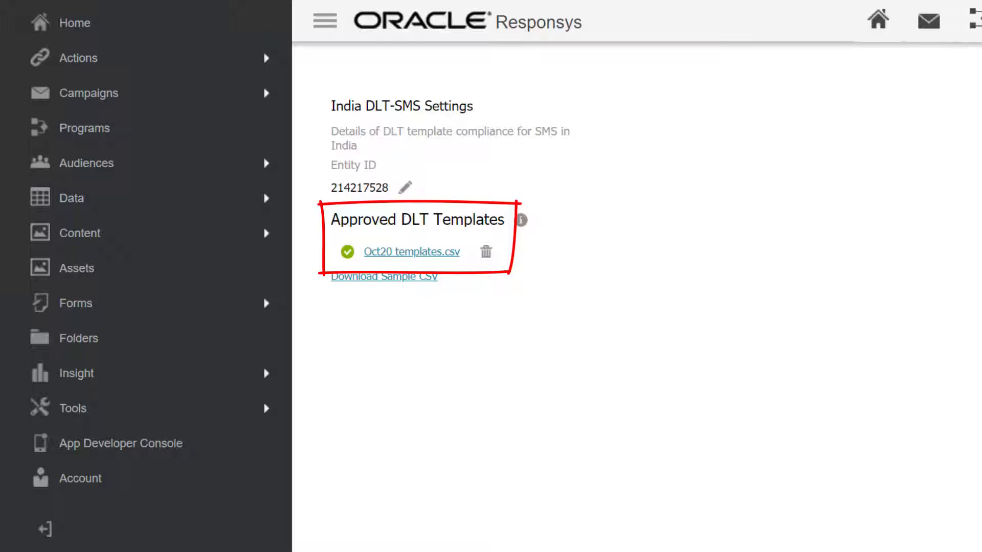
pyautogui.click(411, 251)
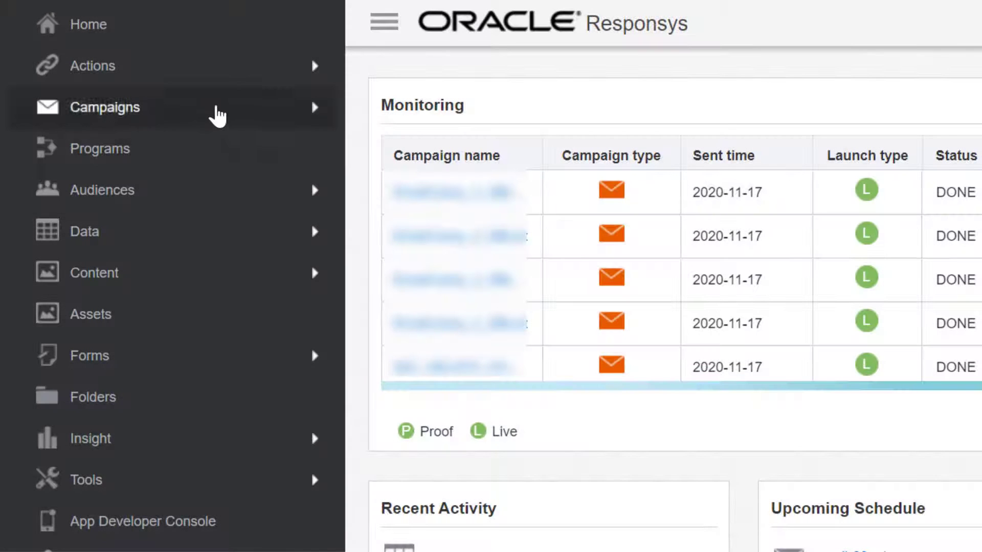
# Start a new SMS campaign from the Custom template and begin its outbound message
pyautogui.click(106, 107)
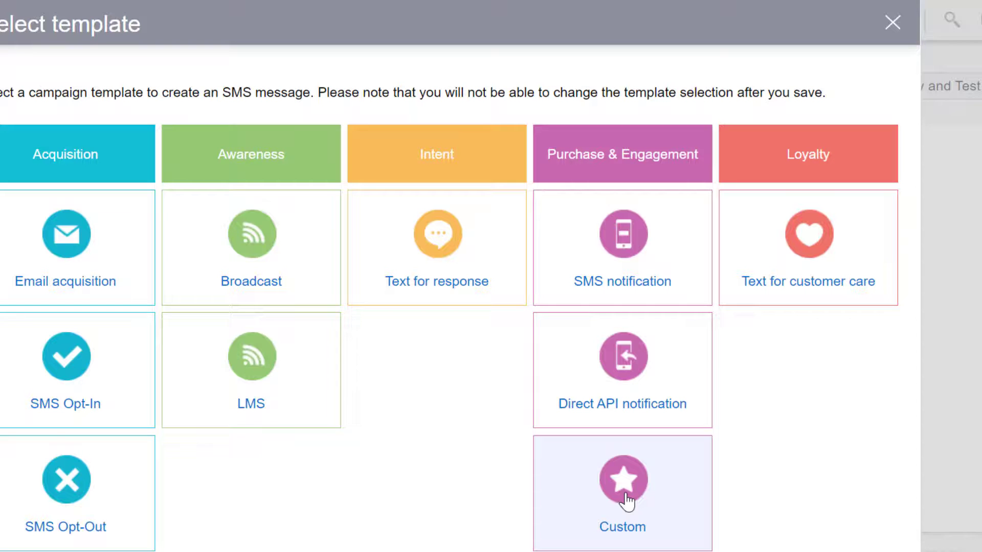
pyautogui.click(622, 493)
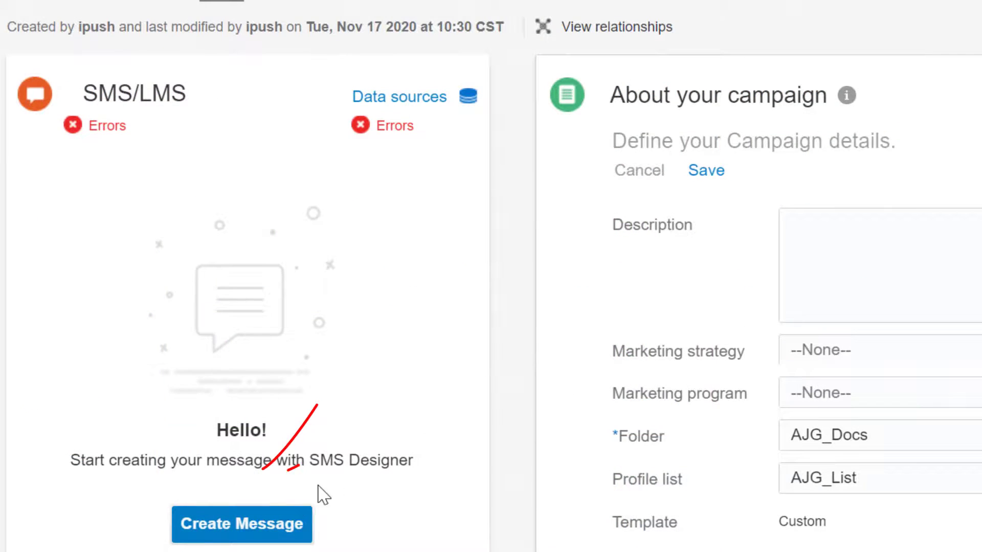
pyautogui.click(241, 524)
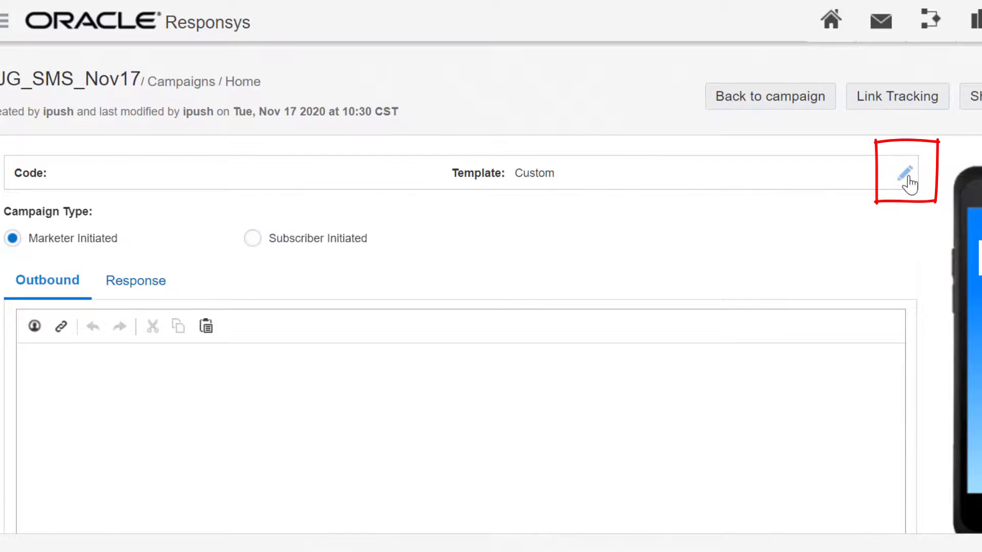
# Assign the INDIA code TX-Glbx - 111222333 as the sending code and save it
pyautogui.click(903, 171)
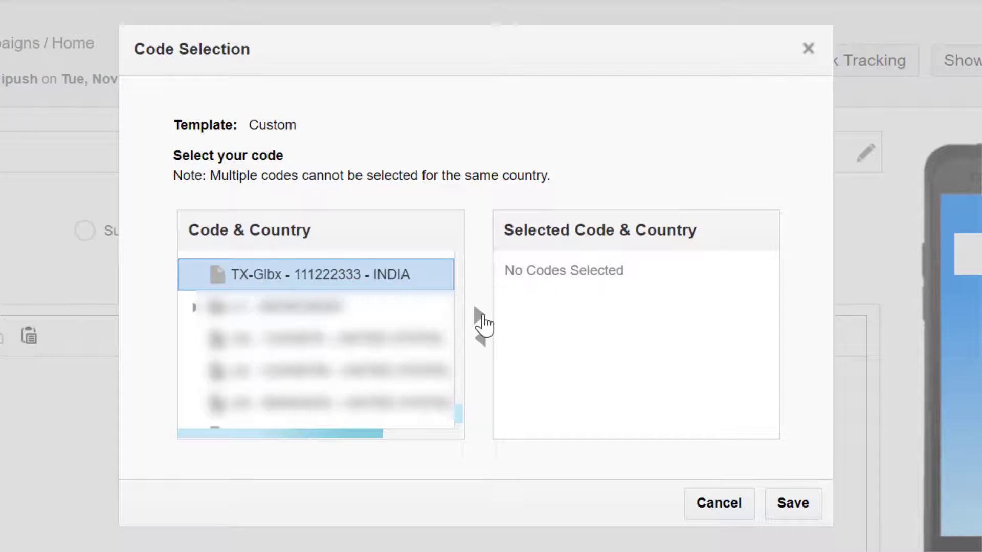
pyautogui.click(484, 314)
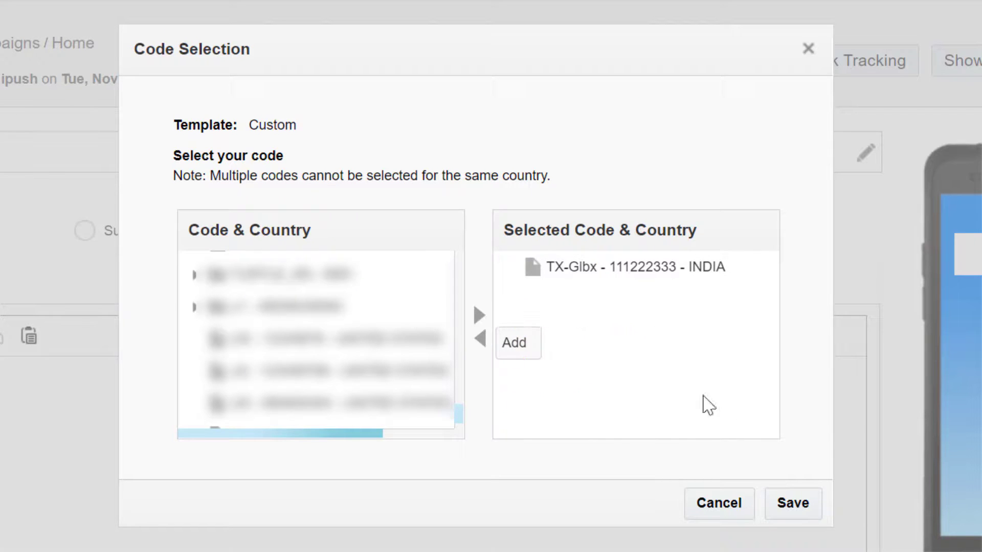
pyautogui.click(792, 503)
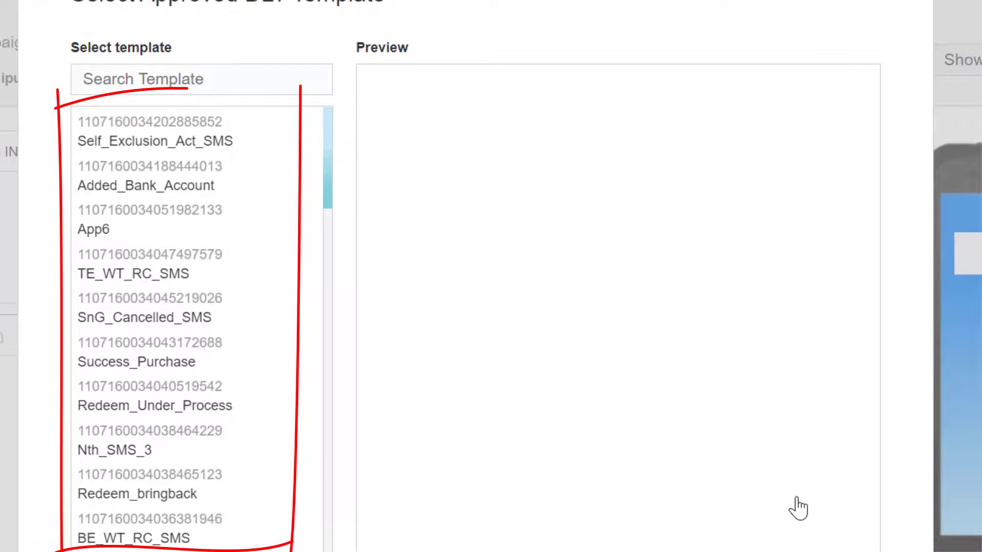
# Search 'playapp' and fill the outbound message with the approved PLAYAPP_SIGNUP DLT template
pyautogui.write('playapp')
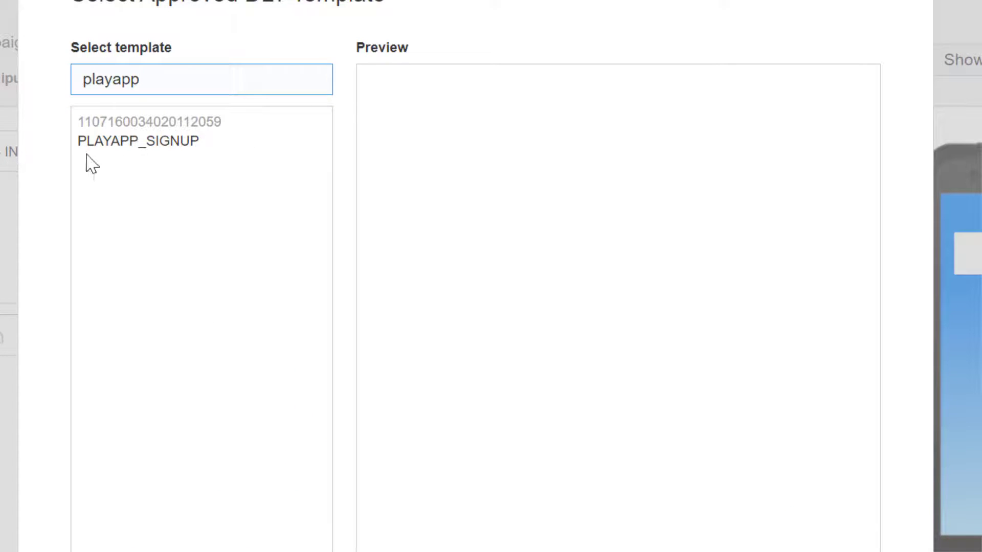
pyautogui.click(138, 132)
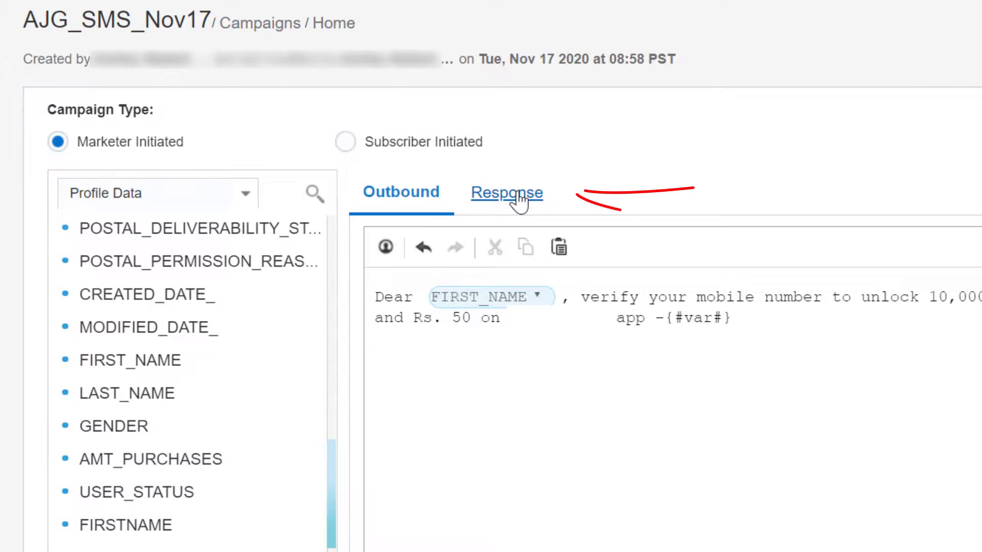
# Start an Opt-In response message for keyword YES and bring up its approved DLT template list
pyautogui.click(506, 192)
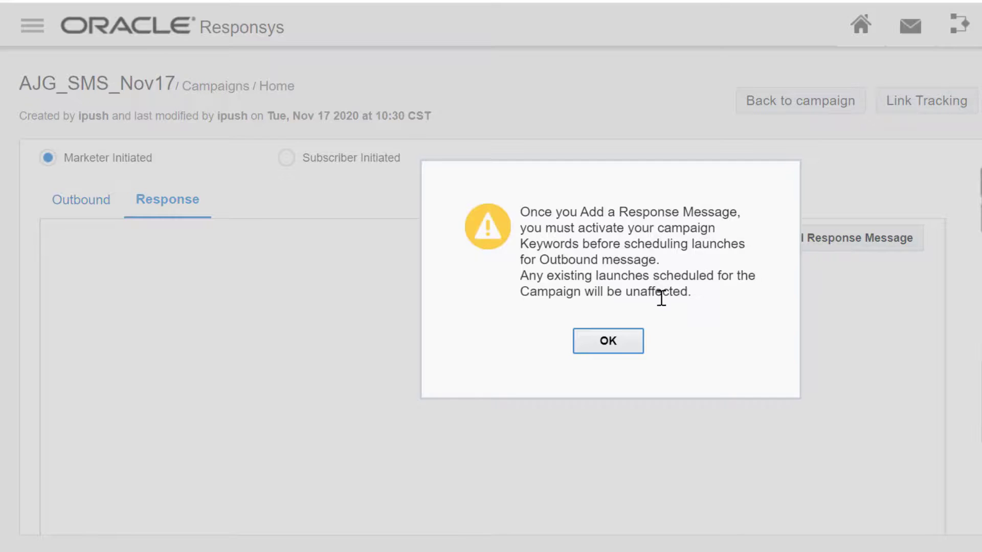
pyautogui.click(606, 340)
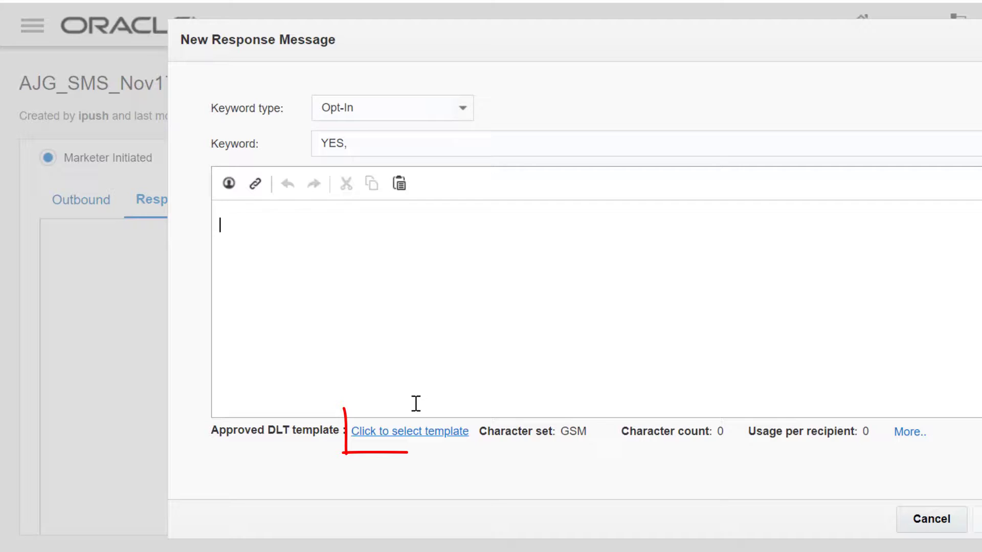
pyautogui.click(410, 431)
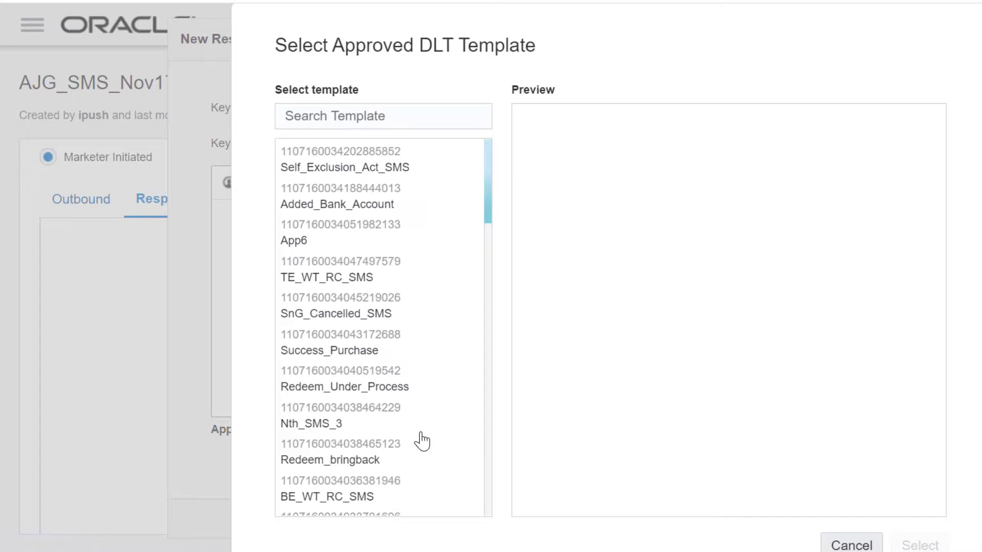